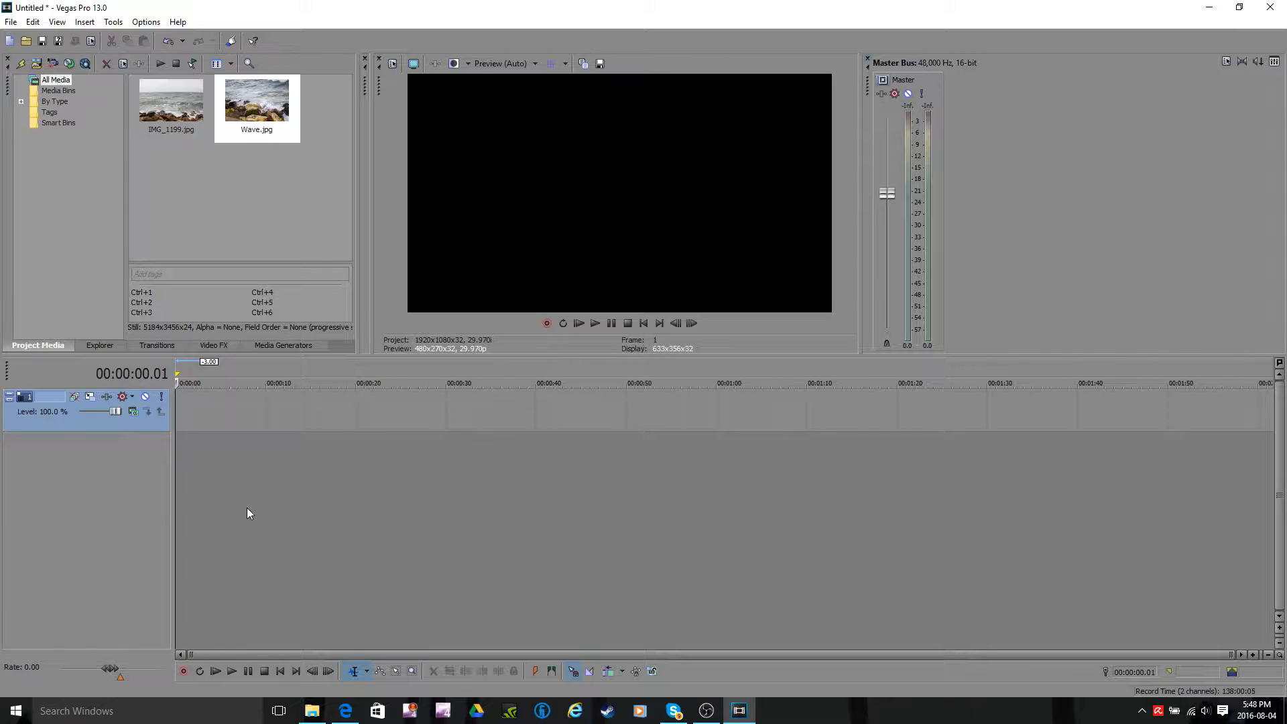
{"action": "mouse_move", "coordinate": [141, 253]}
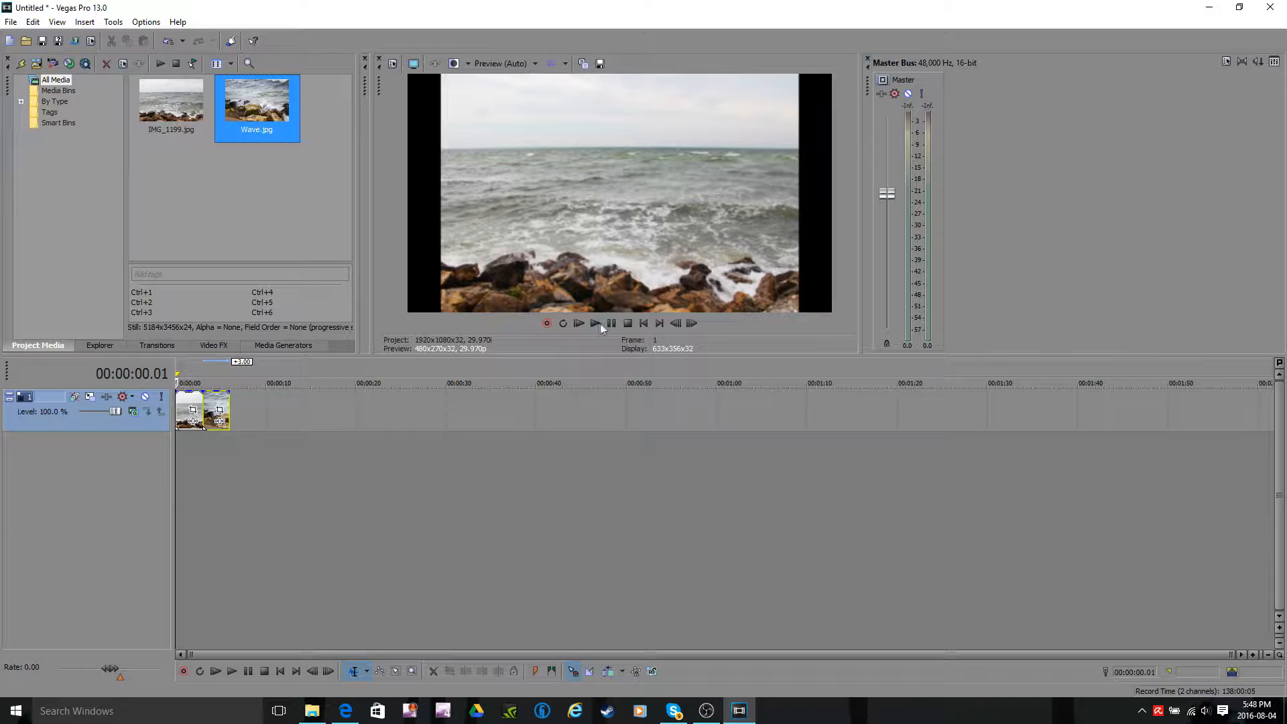
Play back the IMG_1199 and Wave photo sequence on the timeline
{"action": "left_click", "coordinate": [595, 323]}
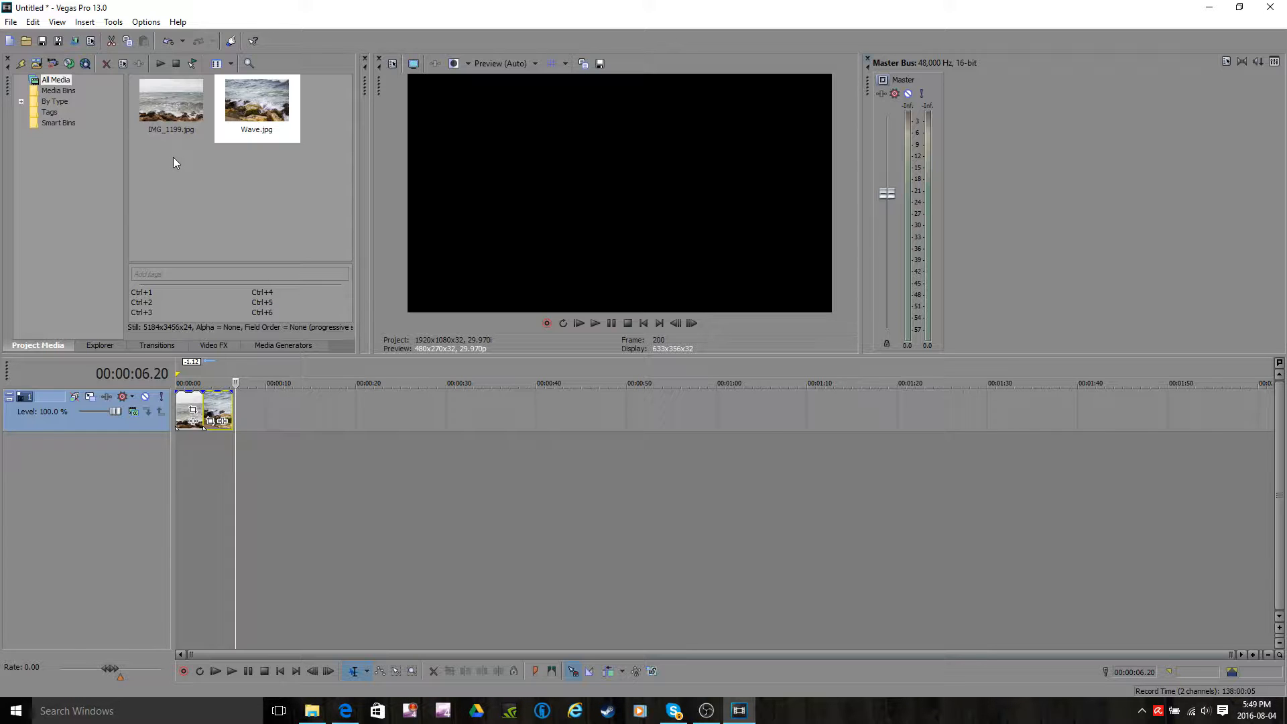
Set New still image length to 5.000 seconds in Preferences' Editing tab
{"action": "left_click", "coordinate": [146, 22]}
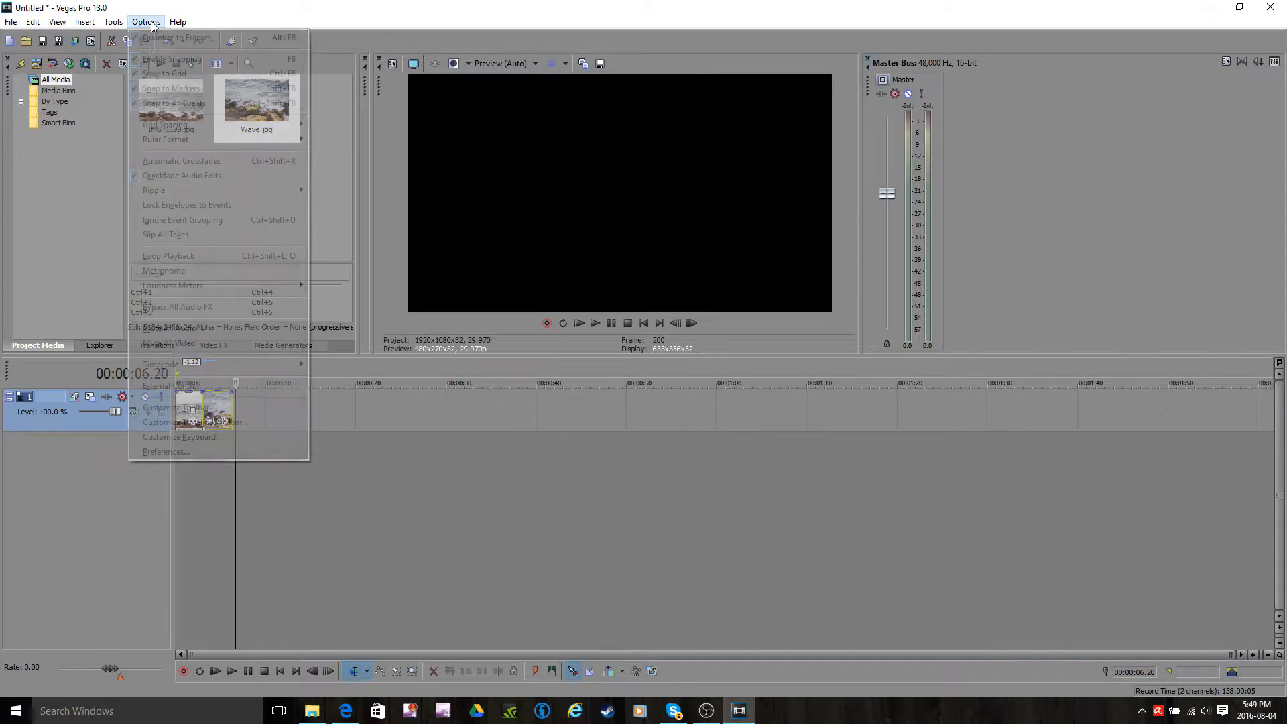
{"action": "left_click", "coordinate": [165, 451]}
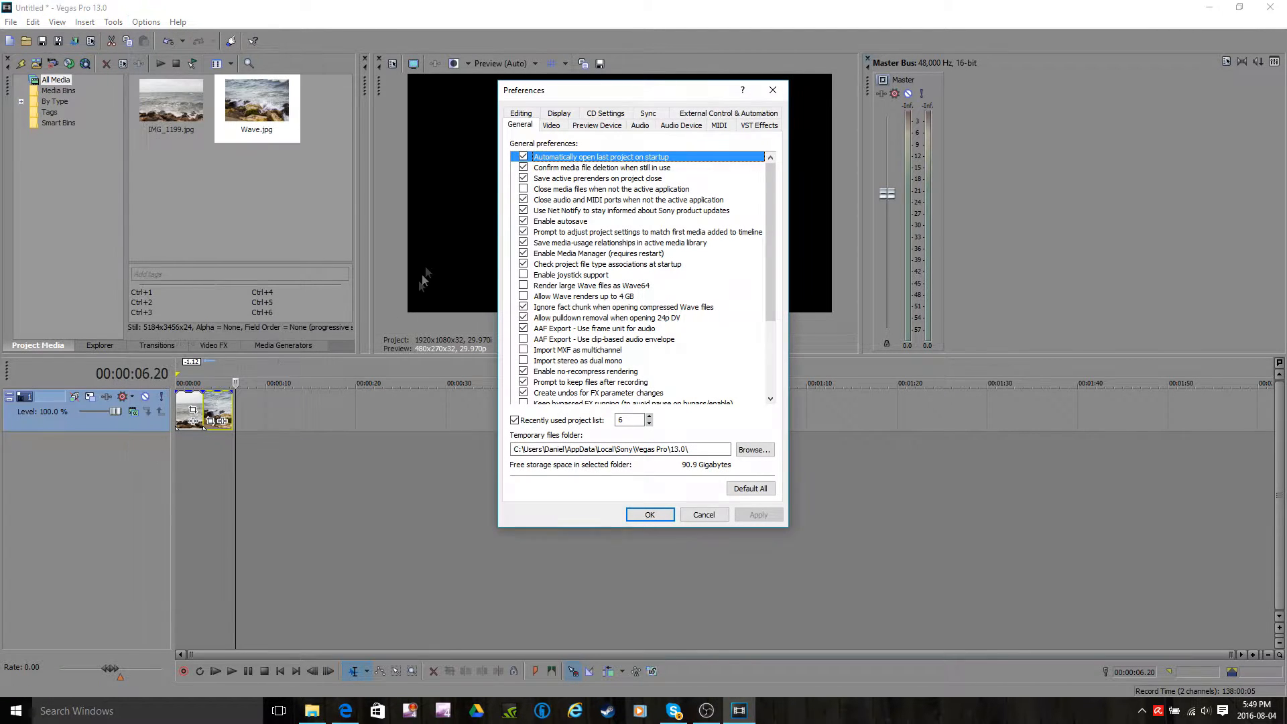
{"action": "left_click", "coordinate": [520, 112]}
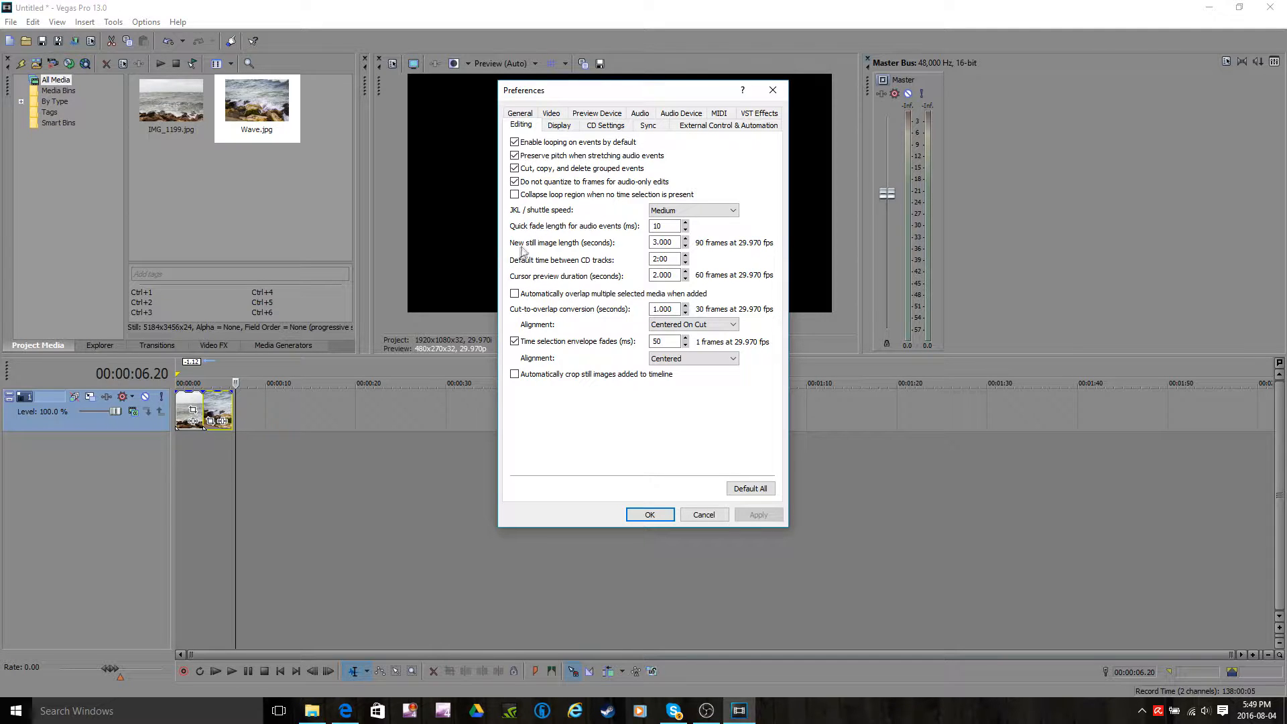
{"action": "mouse_move", "coordinate": [607, 246]}
{"action": "type", "text": "5.000"}
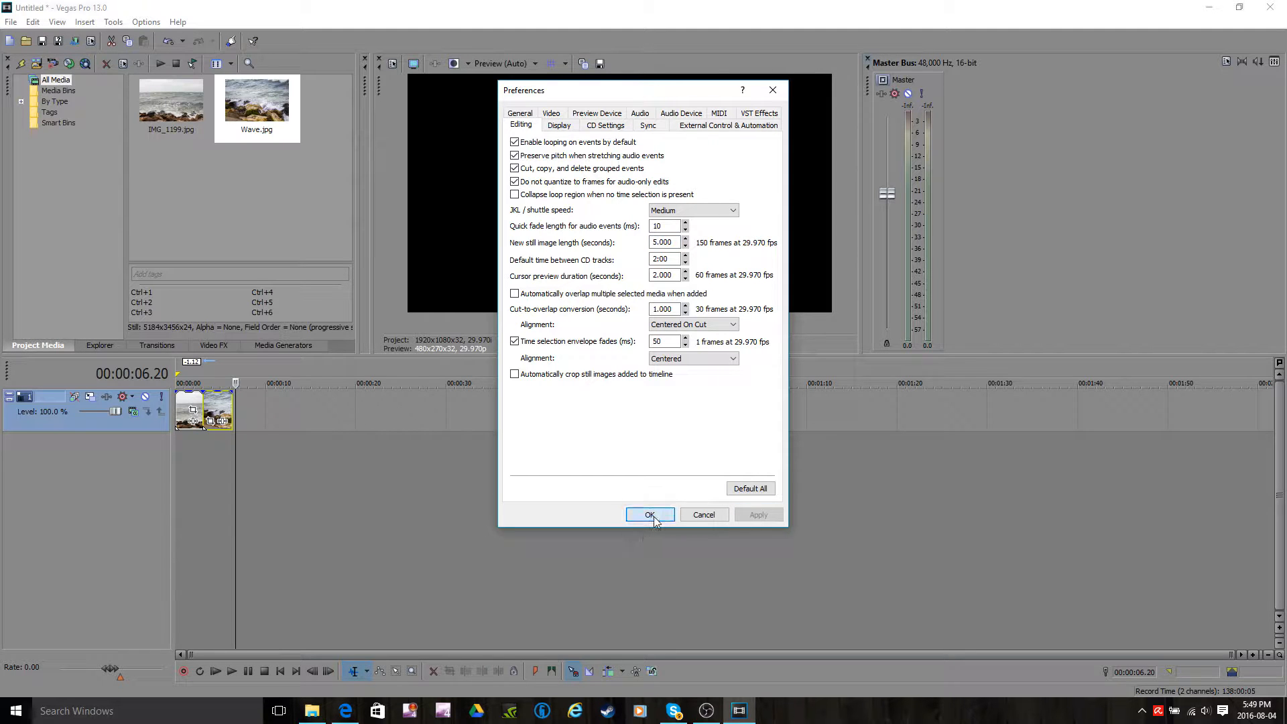
{"action": "left_click", "coordinate": [649, 515]}
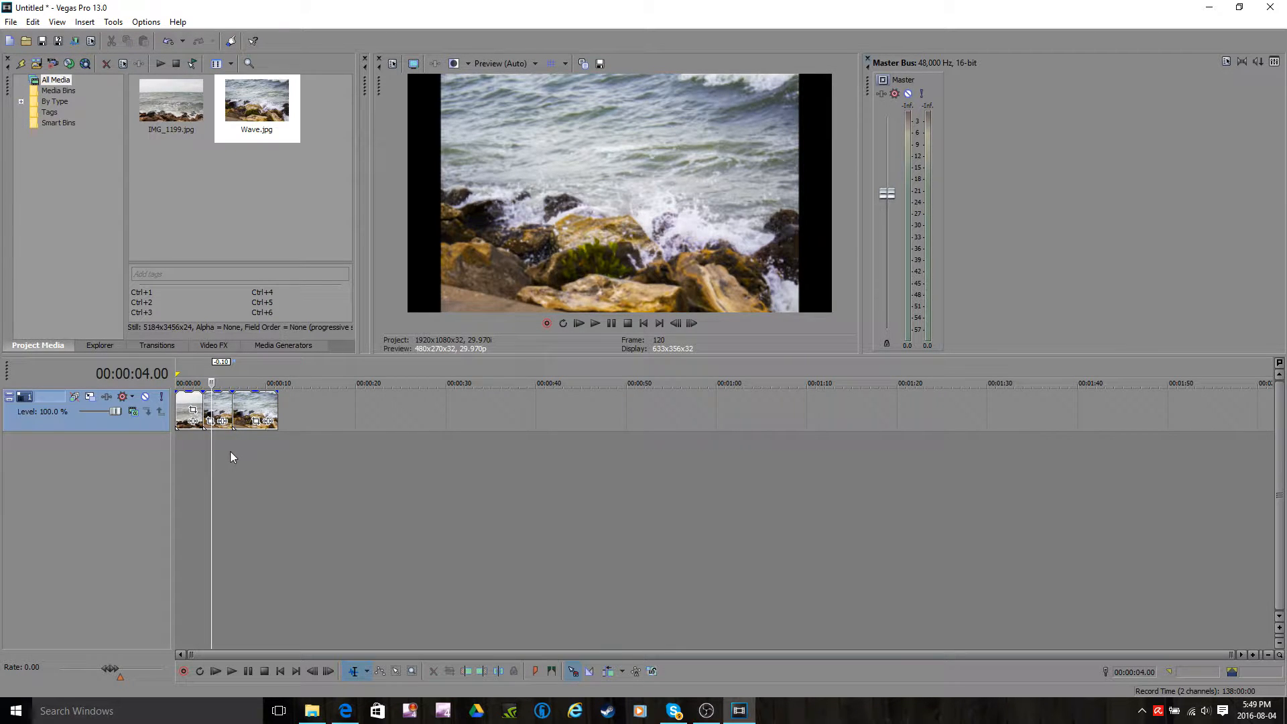
Append another five-second photo clip to the end of the timeline
{"action": "left_click", "coordinate": [170, 101]}
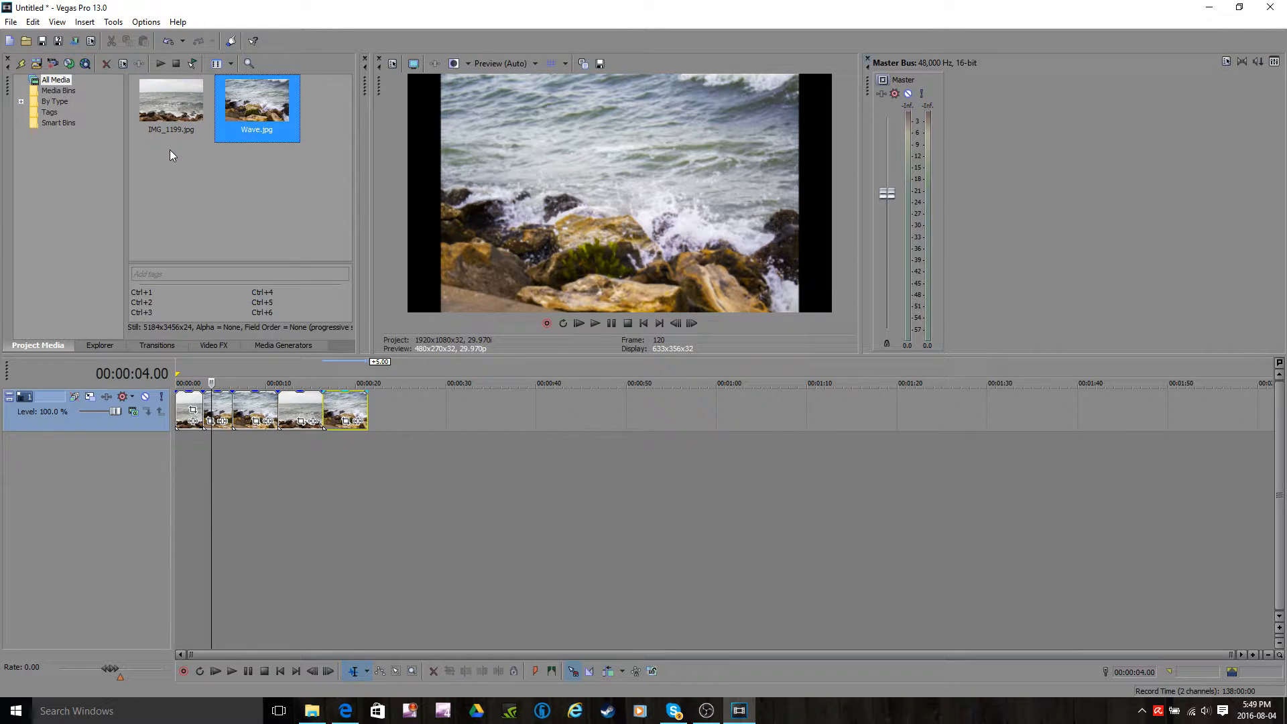
{"action": "left_click", "coordinate": [146, 21]}
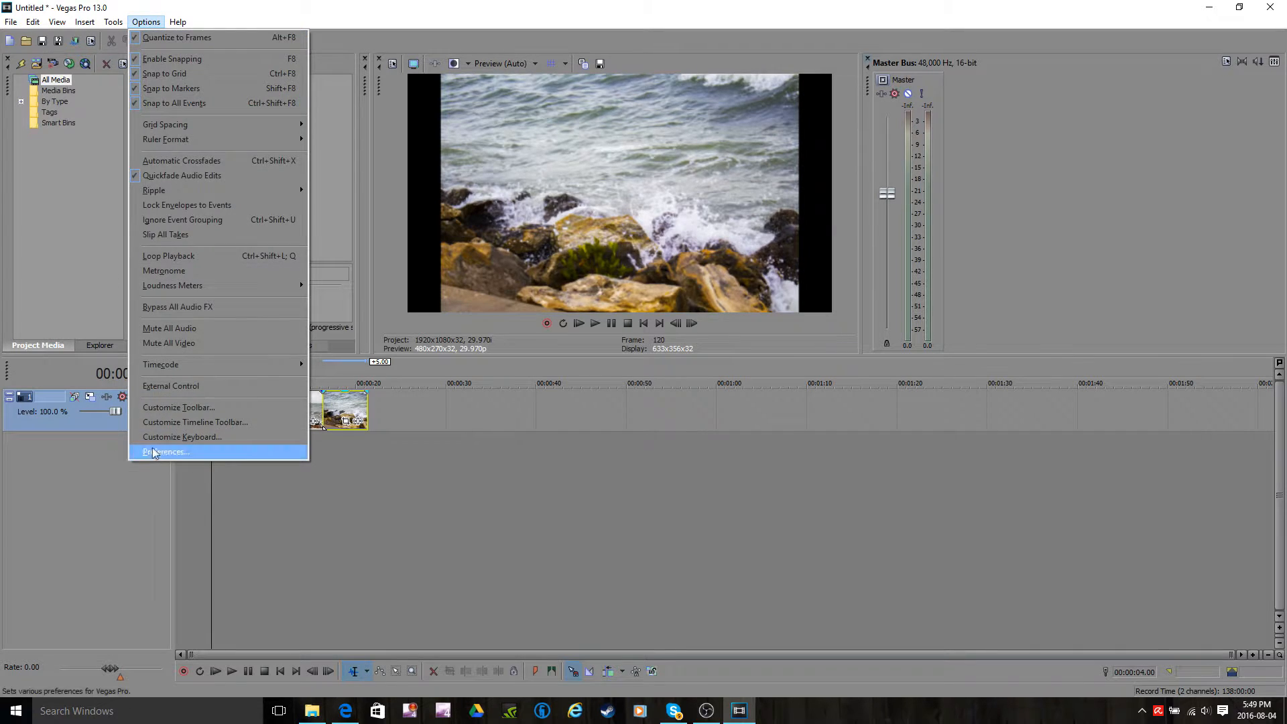
Set New still image length to 4.000 seconds in Preferences and confirm
{"action": "left_click", "coordinate": [166, 451]}
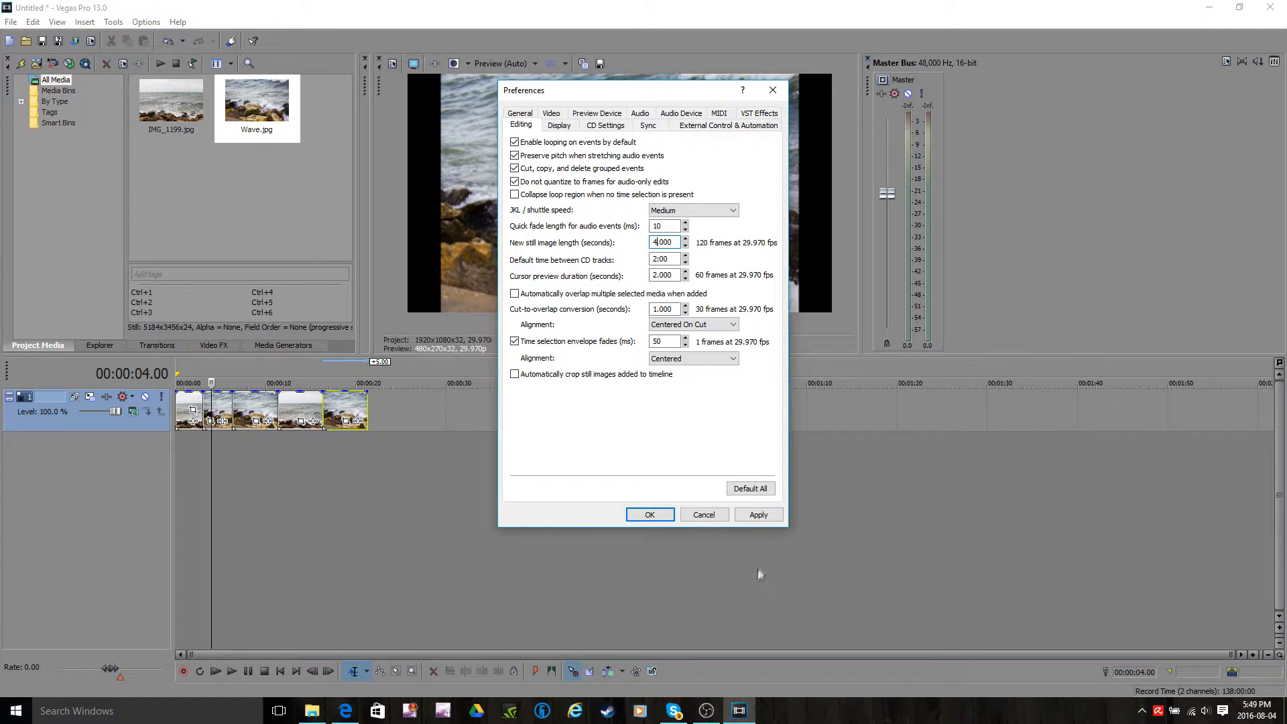
{"action": "left_click", "coordinate": [650, 515]}
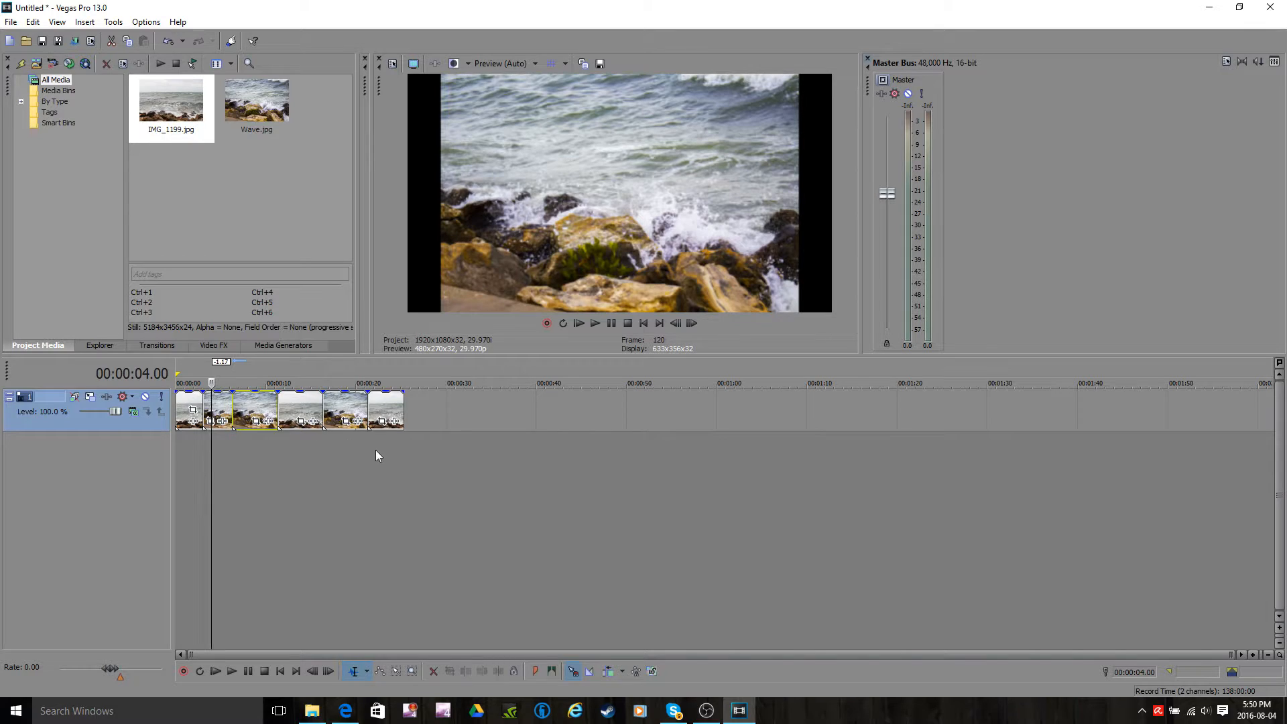
{"action": "mouse_move", "coordinate": [415, 460]}
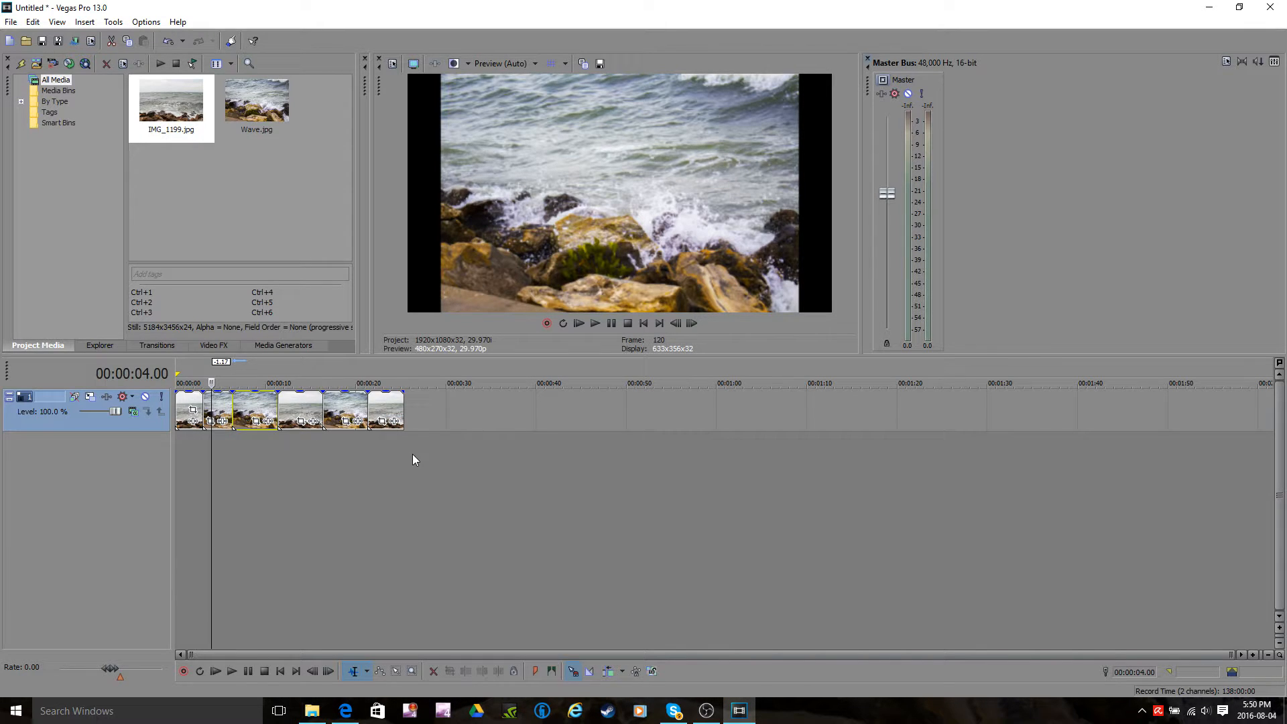